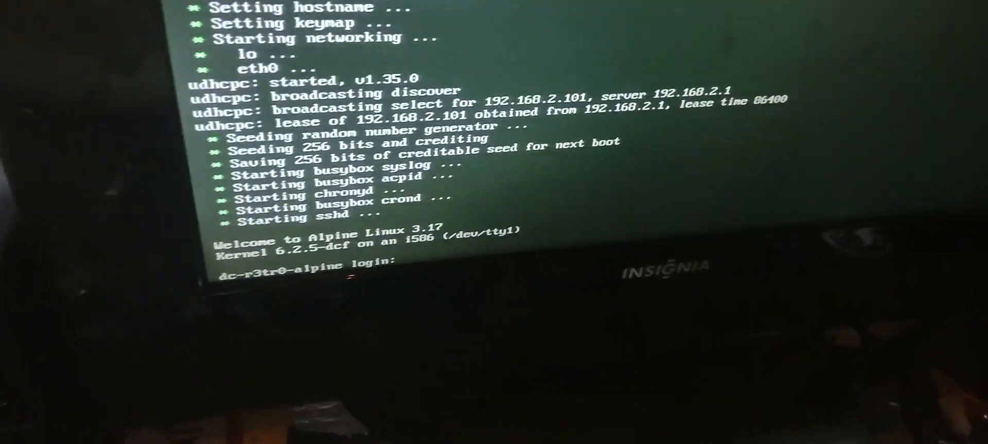
Log in as root and verify connectivity with ping -c3 1.1.1.1 showing 0% packet loss
type("root")
type("l")
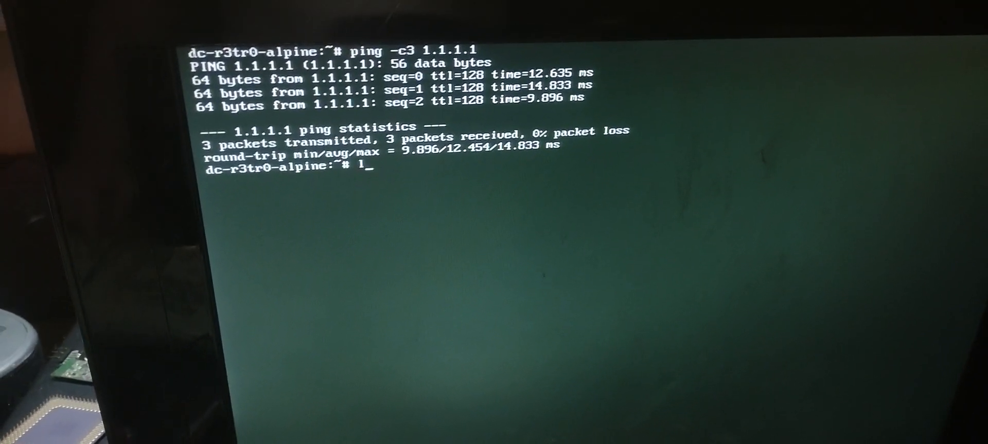
type("inks")
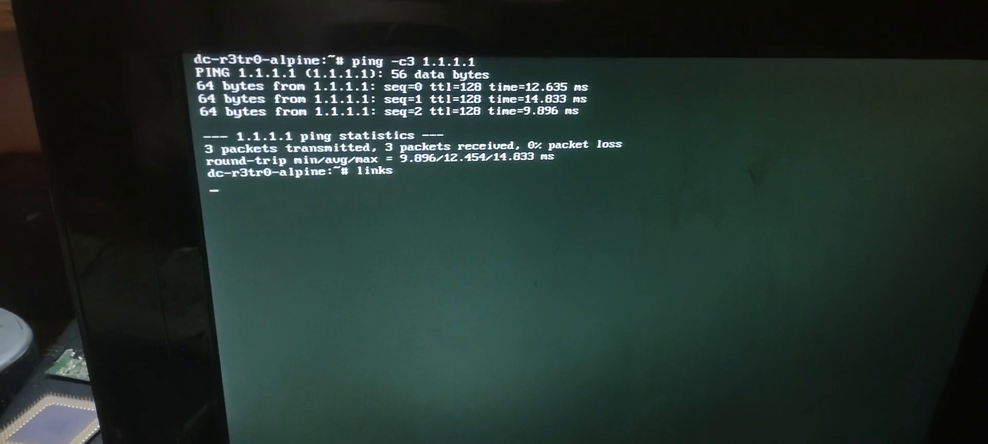
Launch Links and load the FrogFind search page via its URL
key("Return")
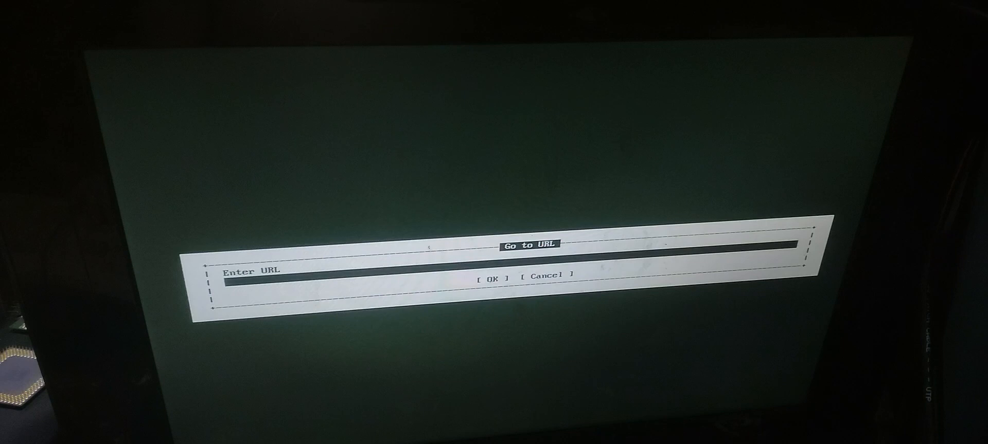
type("www.frogfid.com")
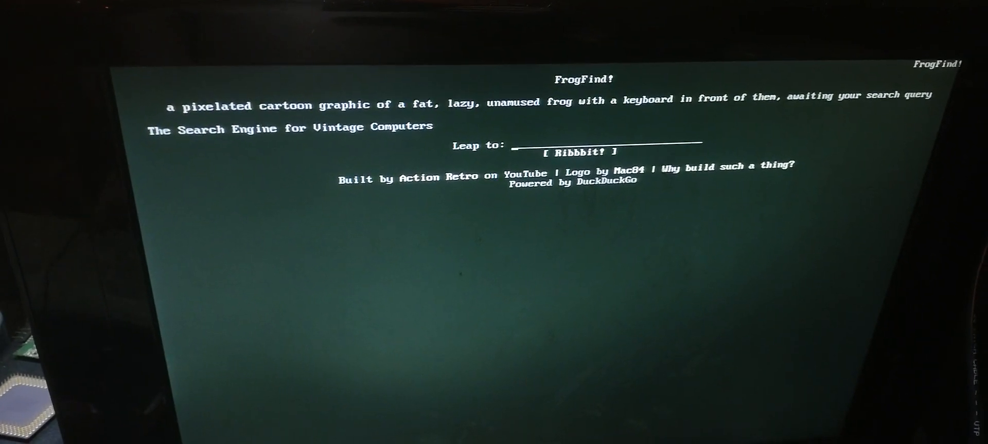
type("pe")
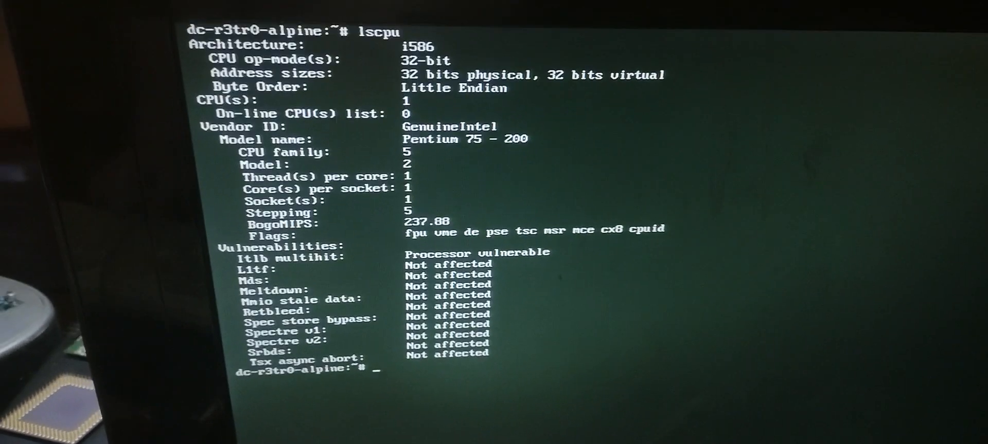
Report memory with free -h: 16.1M RAM, 3.6M free, 242M swap
type("free -h")
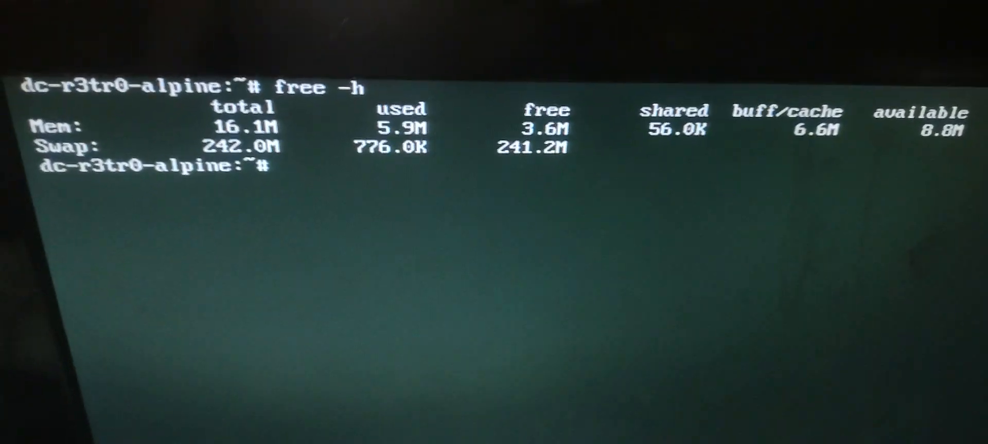